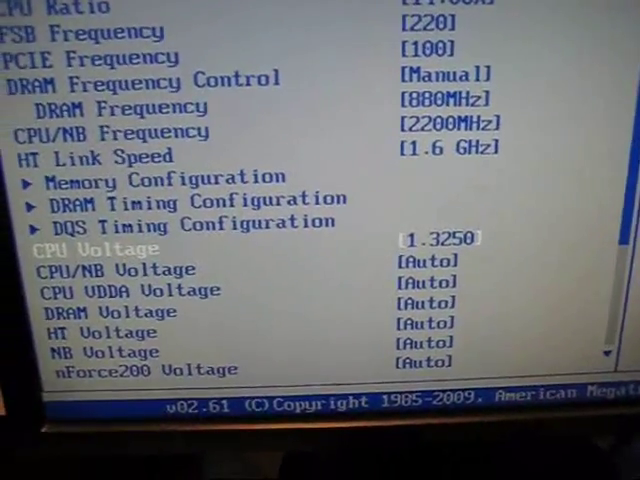
Set DRAM Voltage to 2.20, keeping CPU Voltage at 1.3250 and other voltages on Auto.
scroll(down, 3)
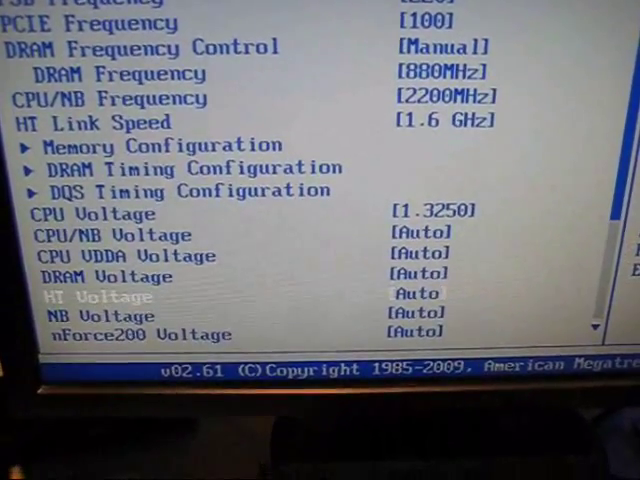
key(Down)
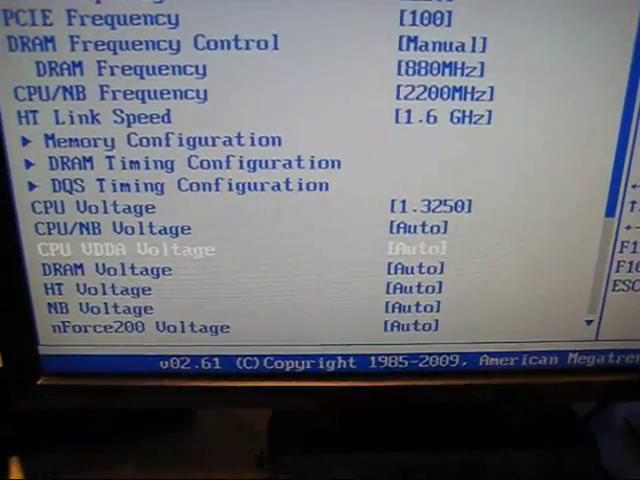
scroll(down, 3)
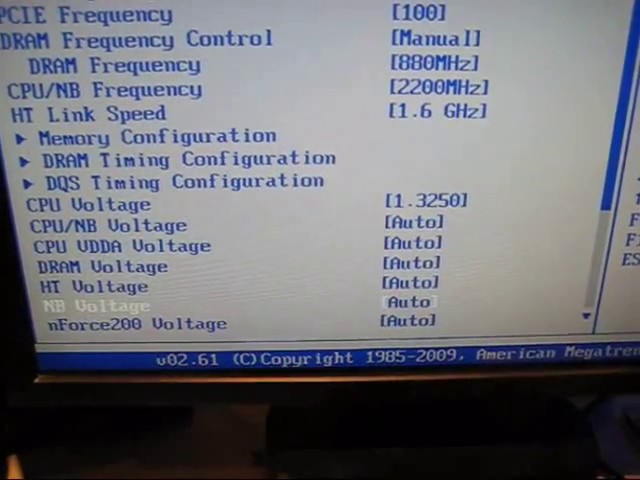
key(up)
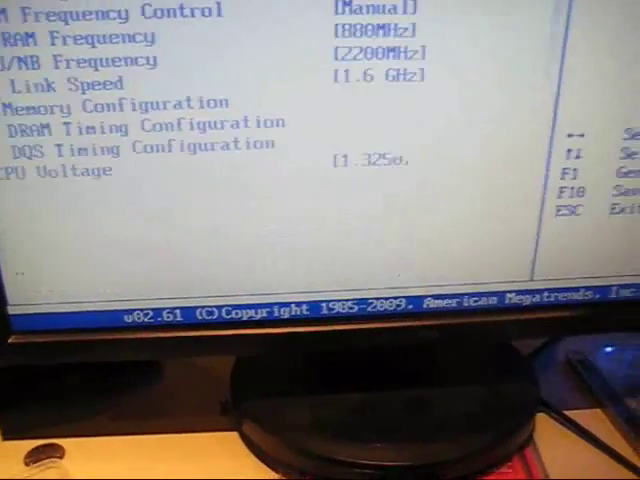
scroll(down, 3)
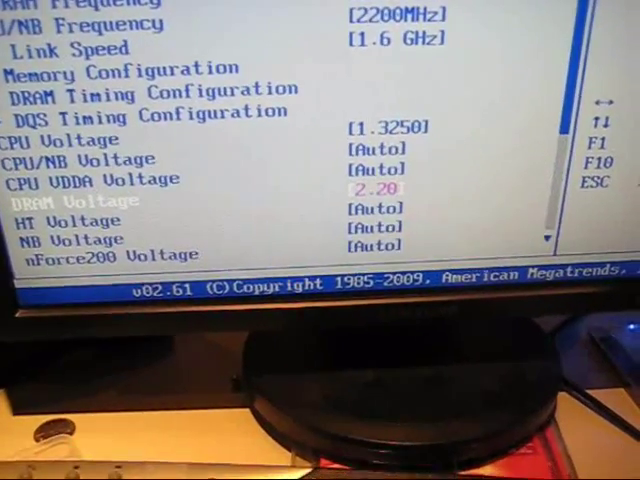